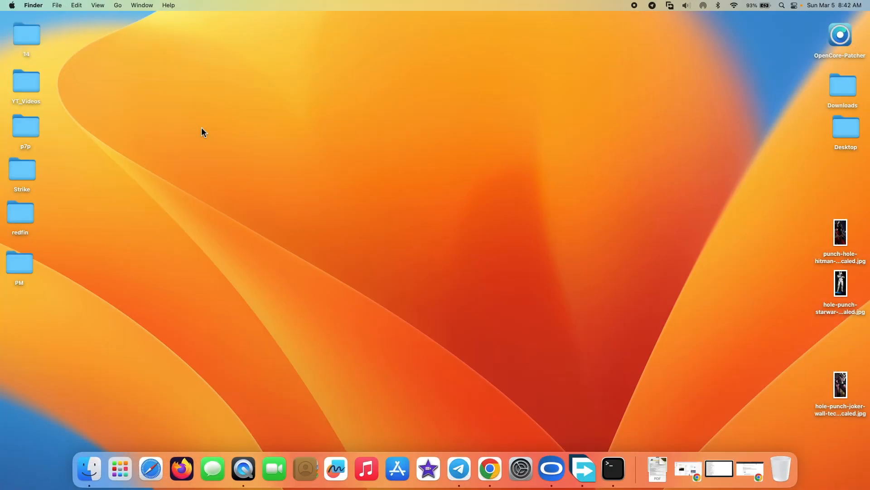
Launch System Settings from the Apple menu
left_click(11, 5)
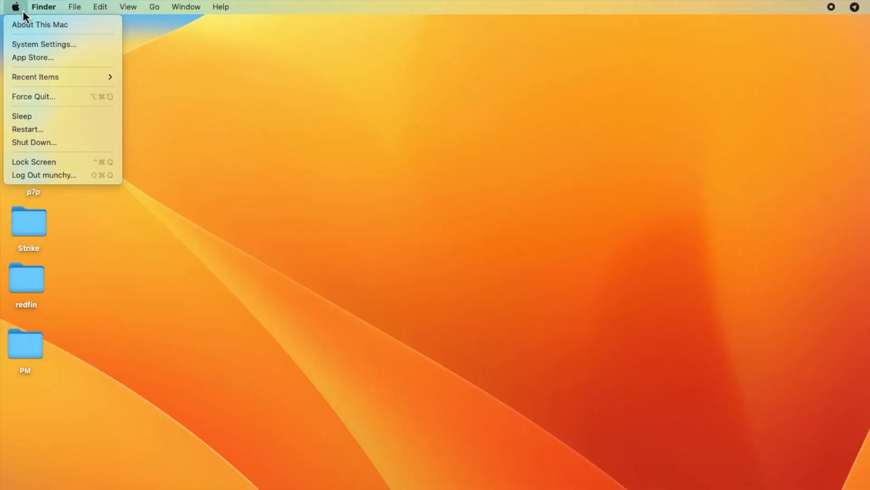
left_click(44, 44)
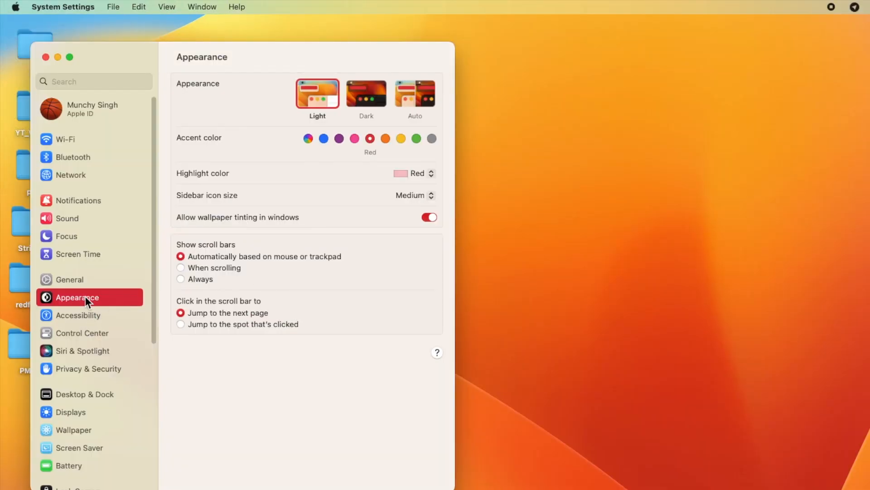
Go to Accessibility > Display and scroll to the pointer size and colour options
left_click(77, 315)
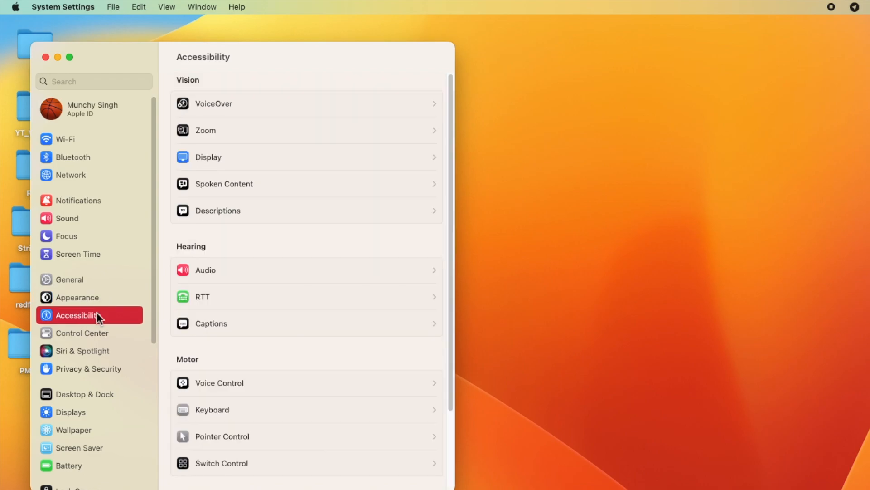
left_click(208, 157)
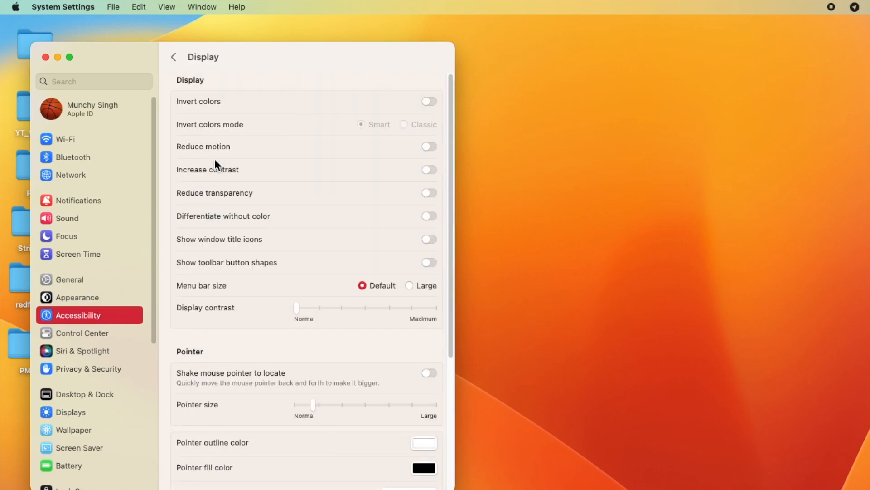
scroll("down", 3)
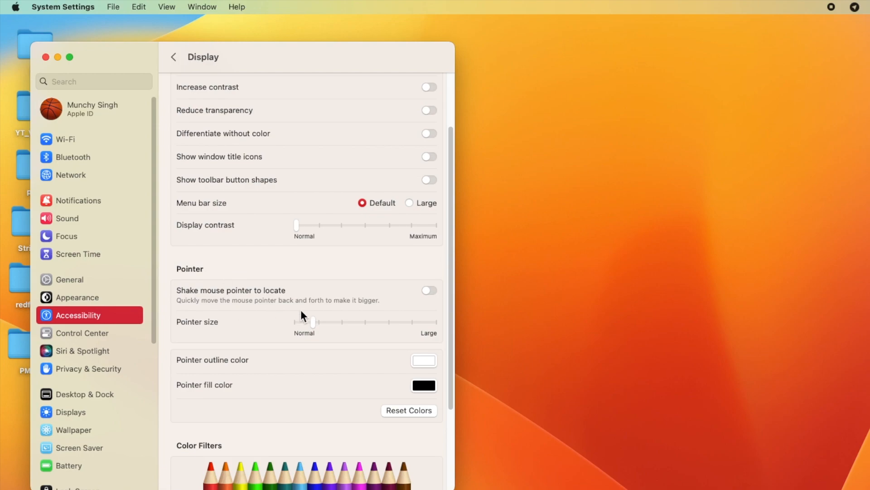
mouse_move(222, 303)
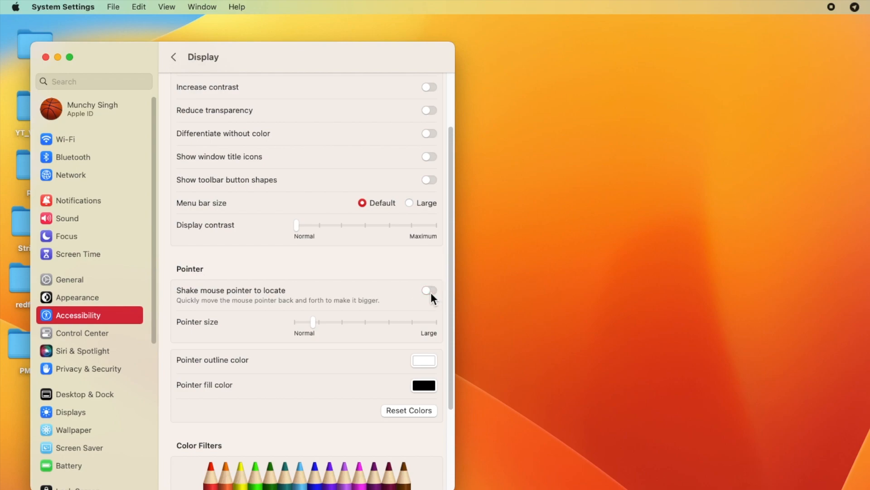
mouse_move(355, 284)
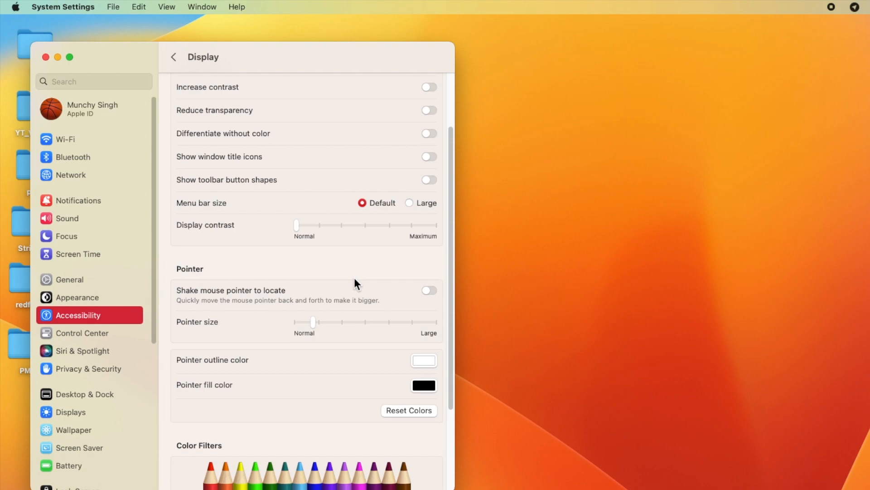
mouse_move(316, 326)
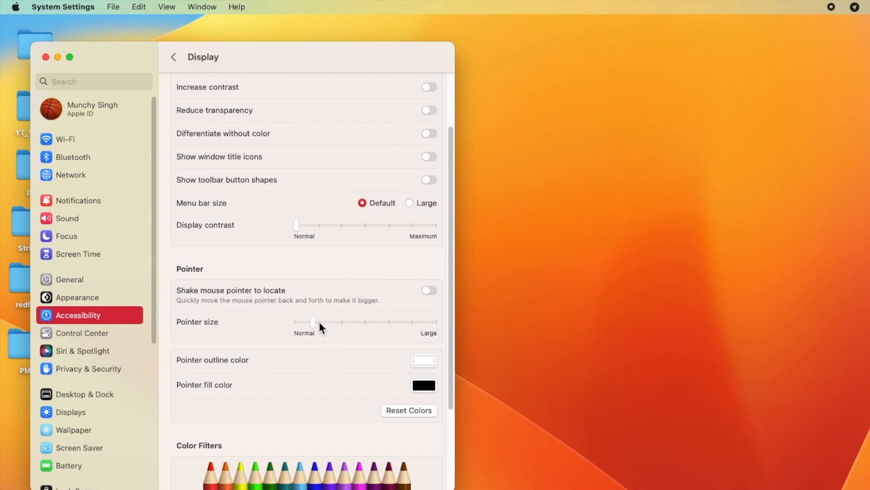
Drag the Pointer size slider fully left to Normal
left_click_drag(314, 322, 296, 322)
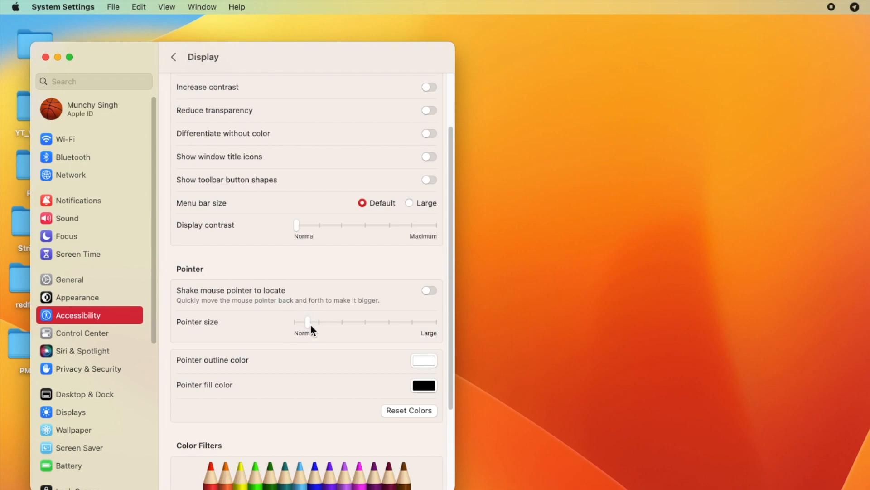
mouse_move(316, 333)
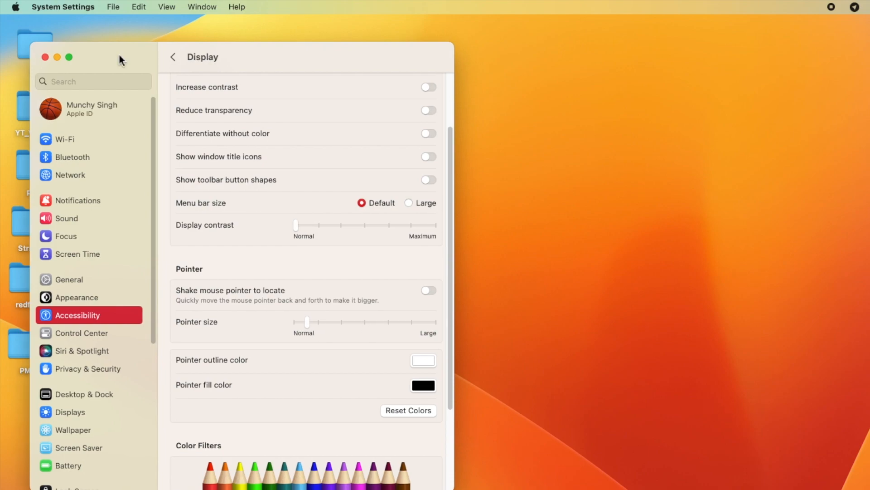
mouse_move(97, 191)
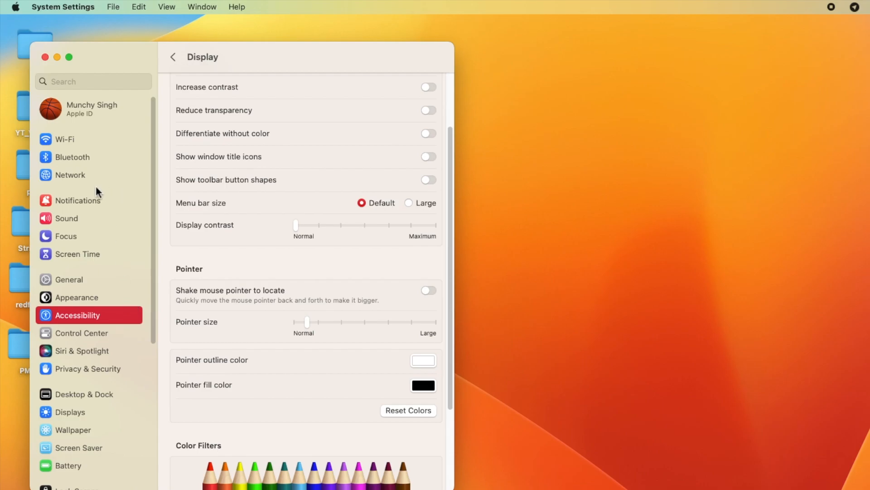
Open Displays for the HP V242h and leave the colour profile at SD 170M-A
left_click(69, 404)
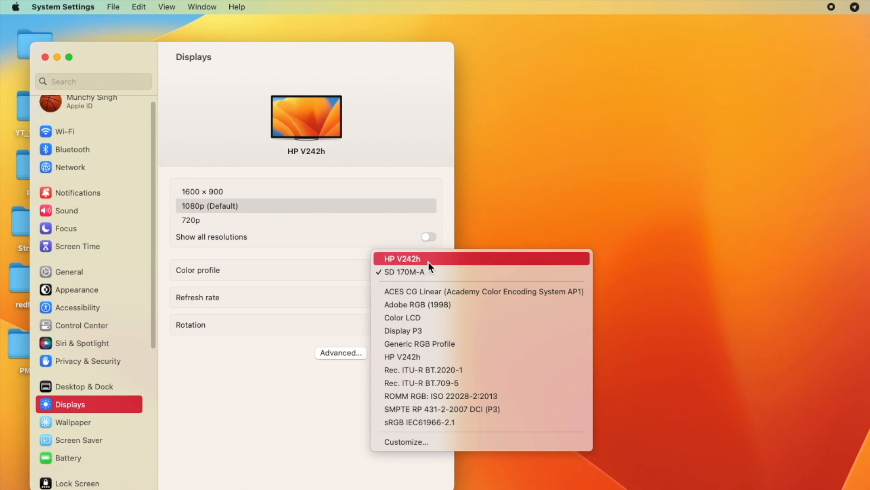
mouse_move(432, 279)
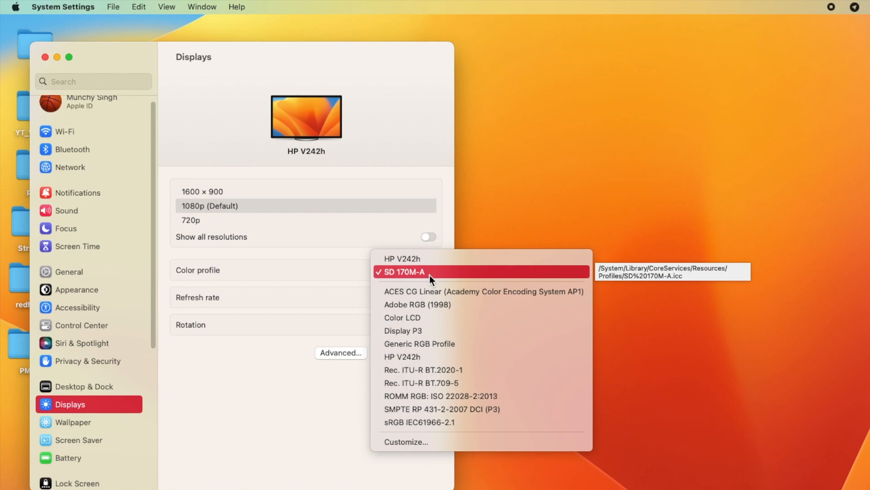
mouse_move(286, 387)
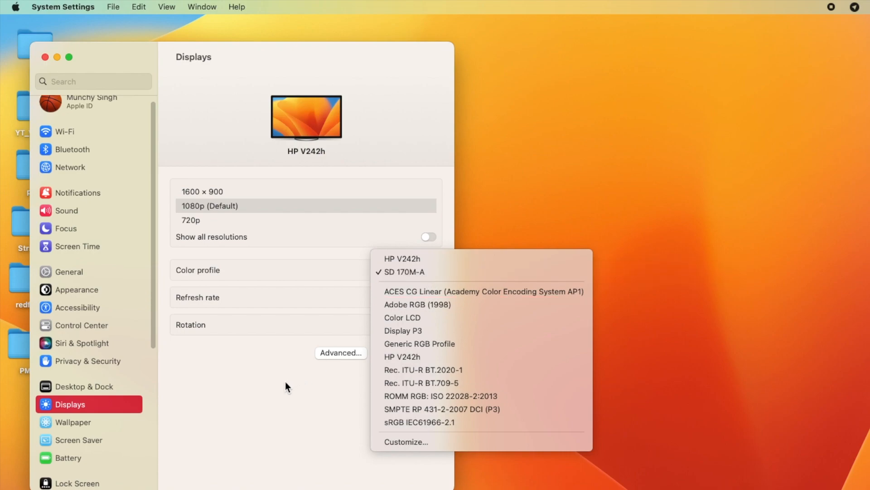
left_click(404, 272)
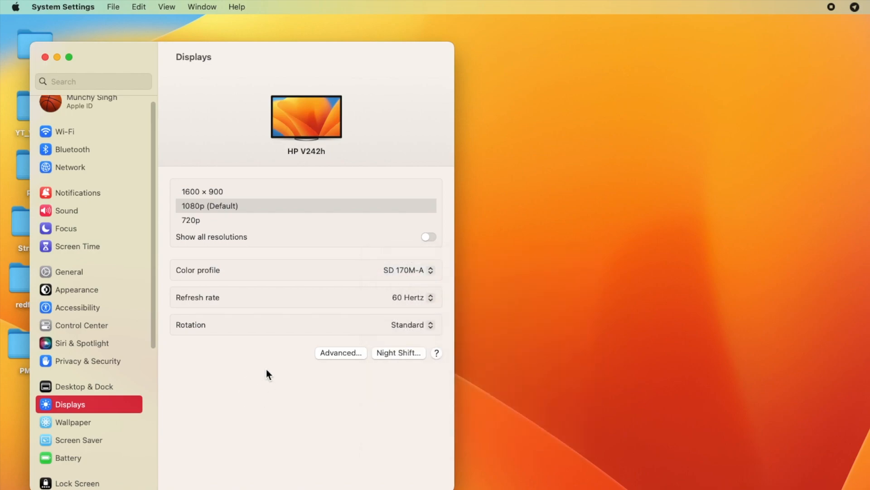
mouse_move(287, 399)
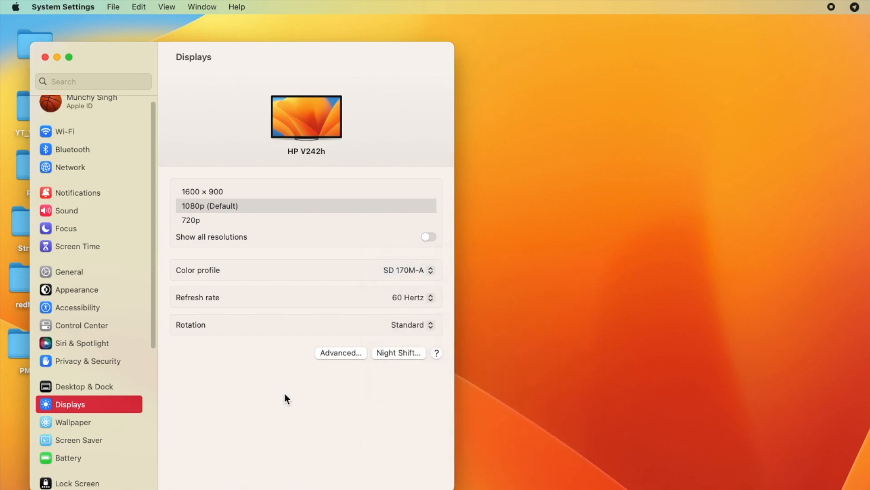
mouse_move(209, 417)
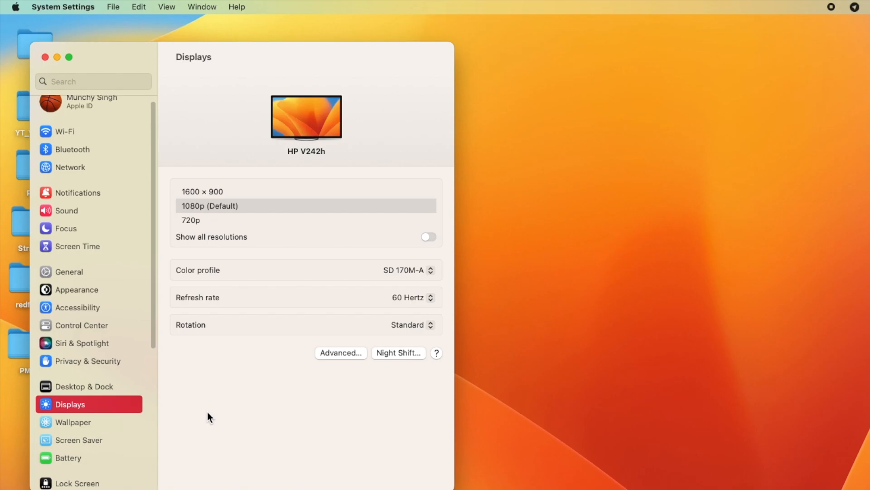
mouse_move(220, 428)
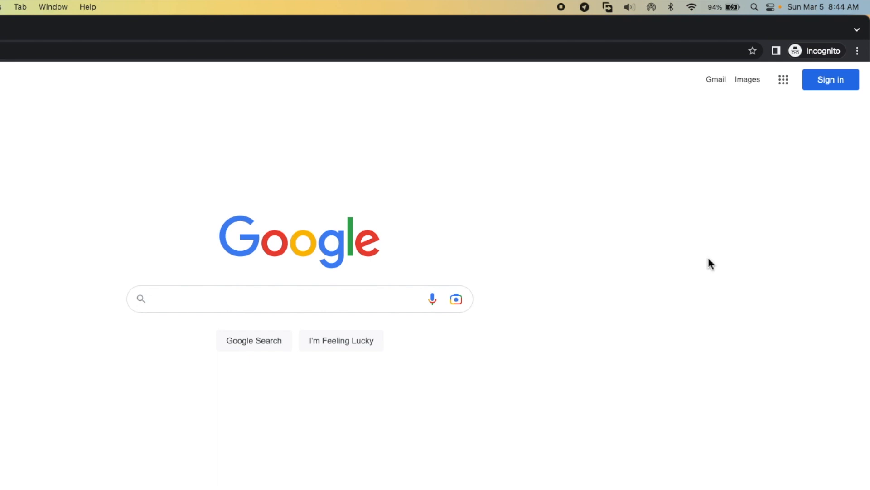
mouse_move(666, 186)
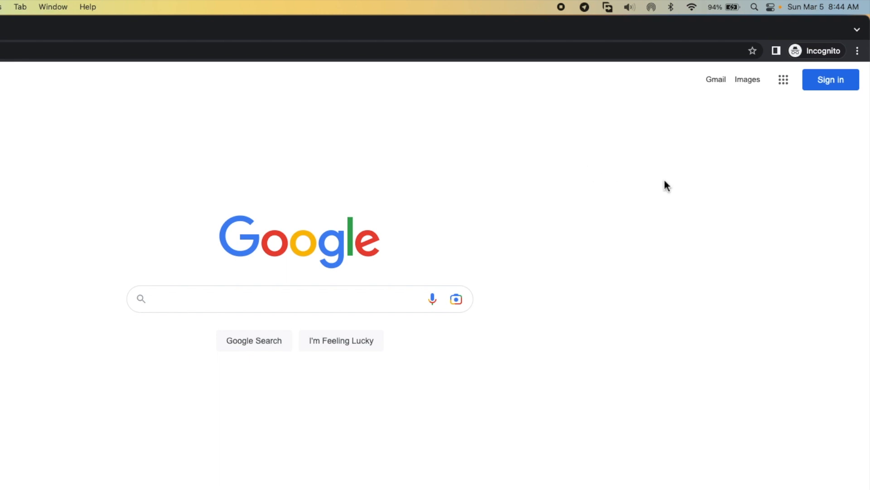
mouse_move(859, 54)
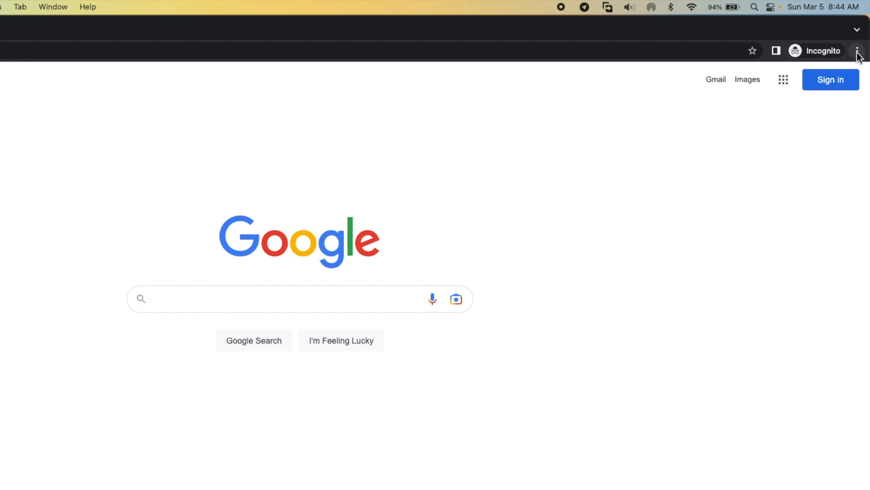
Open Chrome Settings from the three-dot menu
left_click(858, 50)
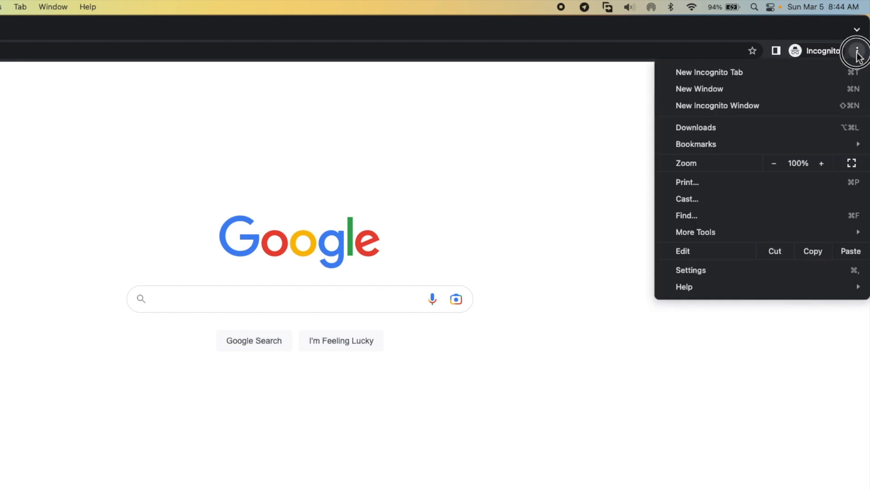
mouse_move(691, 270)
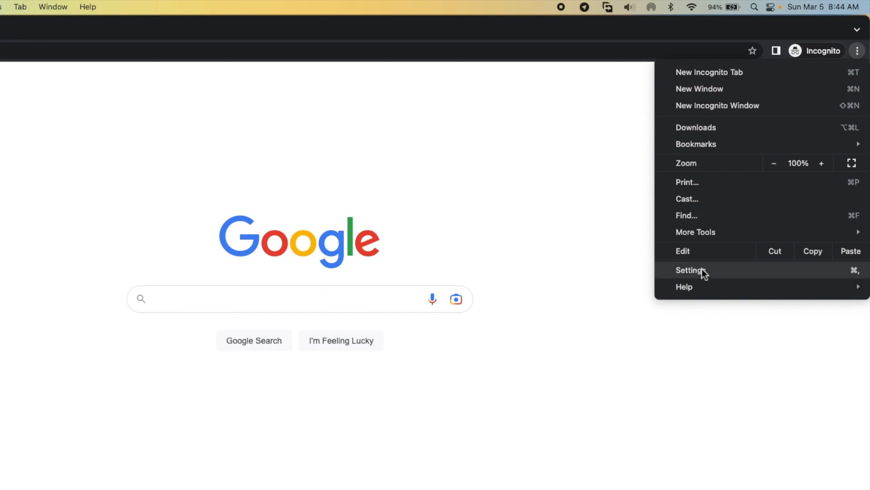
left_click(691, 270)
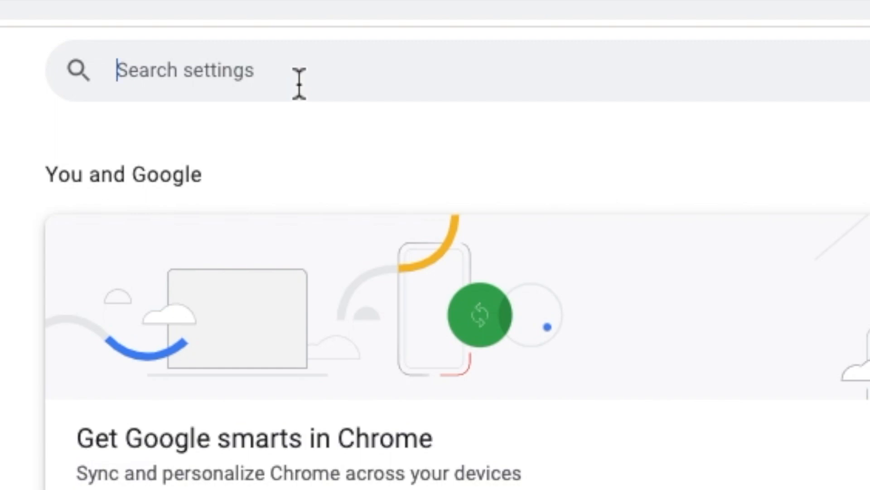
Search settings for 'hardware' and toggle hardware acceleration off, then back on
type("hardware")
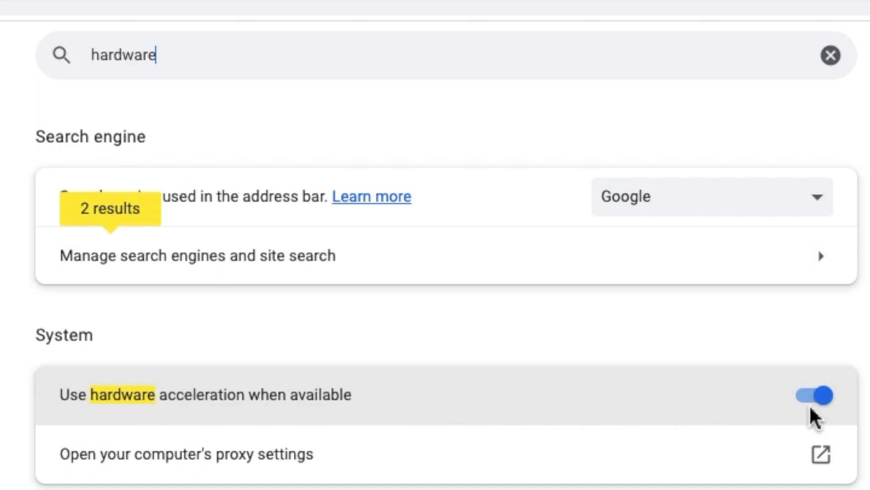
left_click(812, 394)
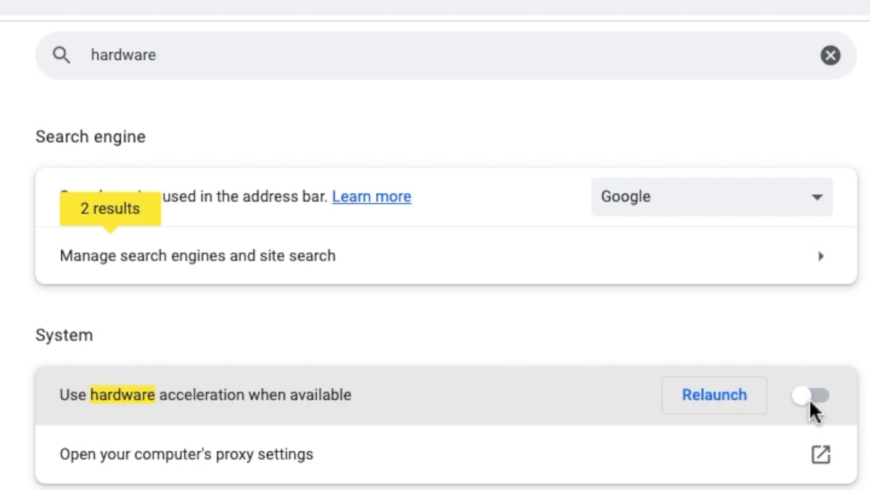
left_click(813, 395)
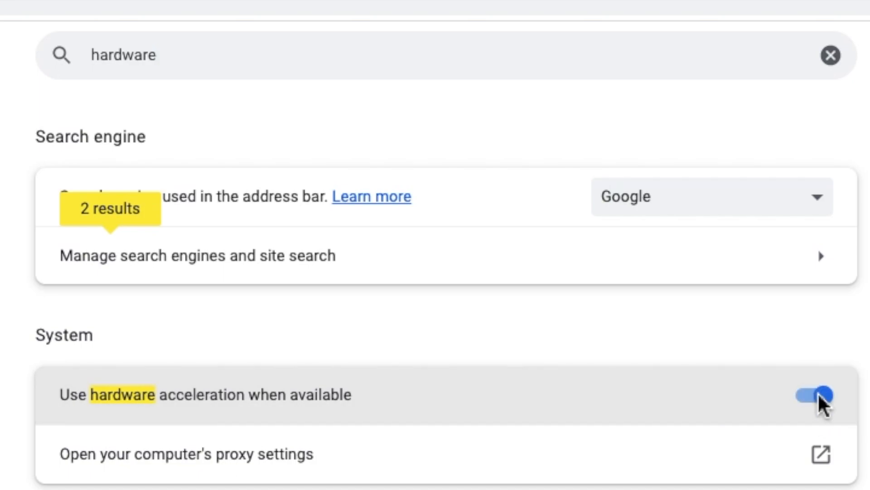